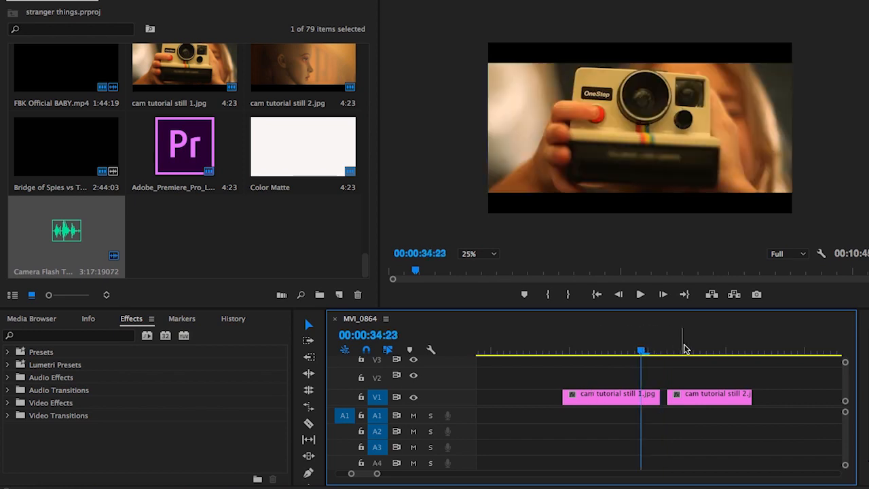
- Move the playhead to the cut point near the end of the first still
left_click(686, 347)
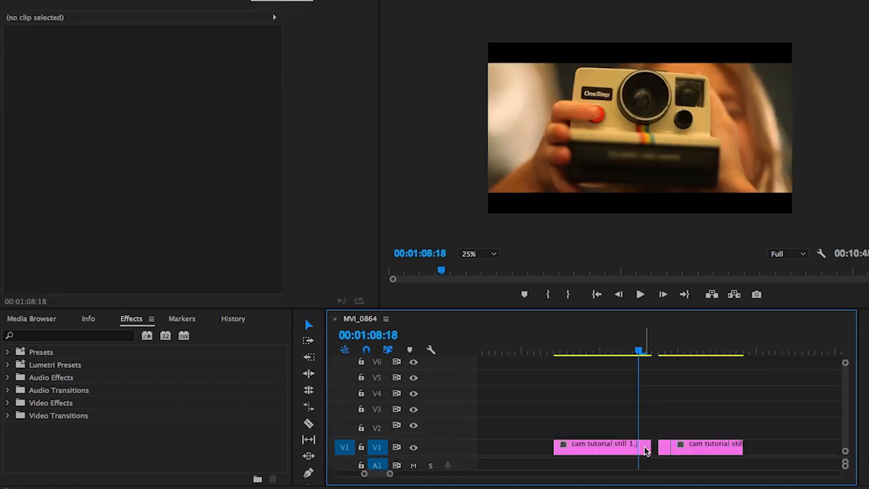
- Apply Video Effects > Generate > Lens Flare to the first still's short end piece
left_click(601, 444)
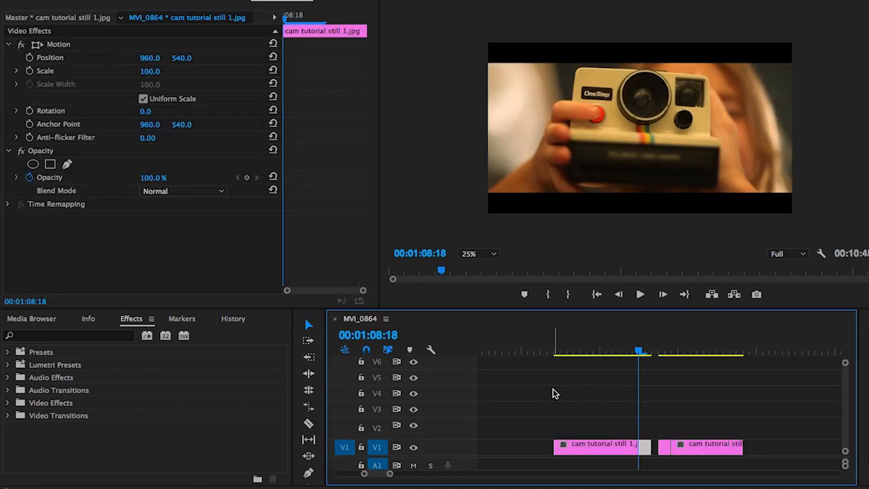
mouse_move(95, 407)
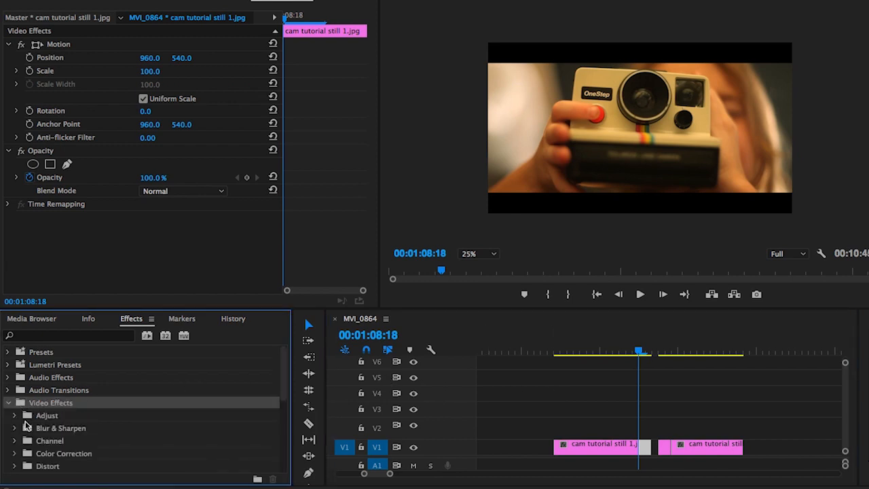
scroll("down", 3)
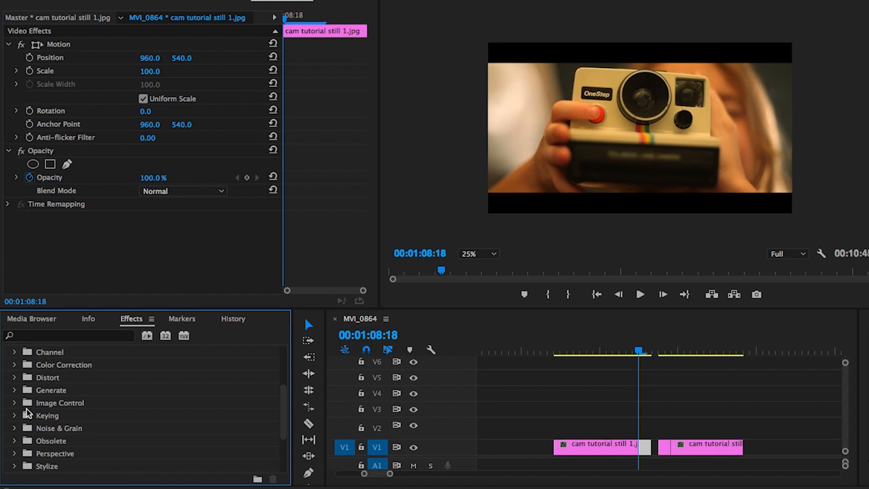
left_click(15, 390)
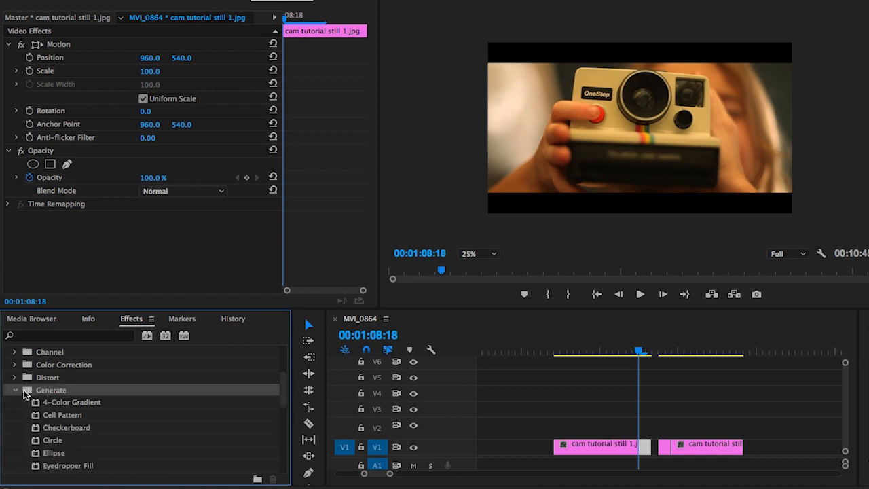
scroll("down", 3)
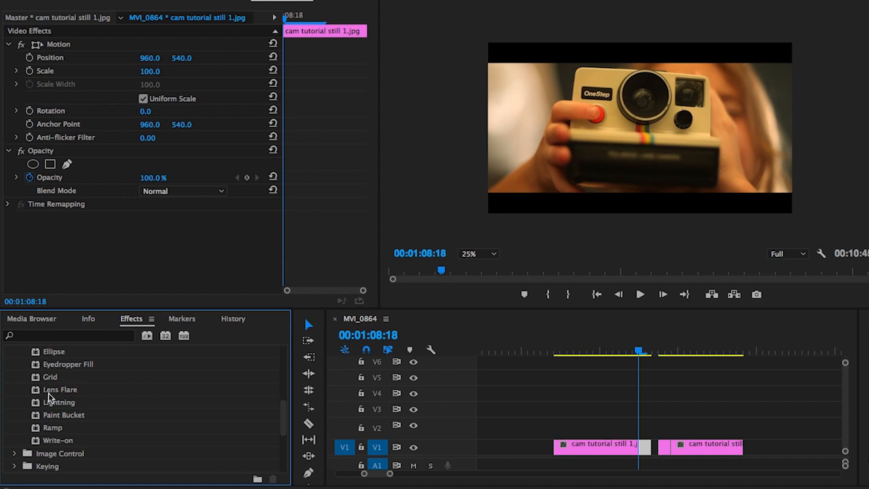
double_click(60, 389)
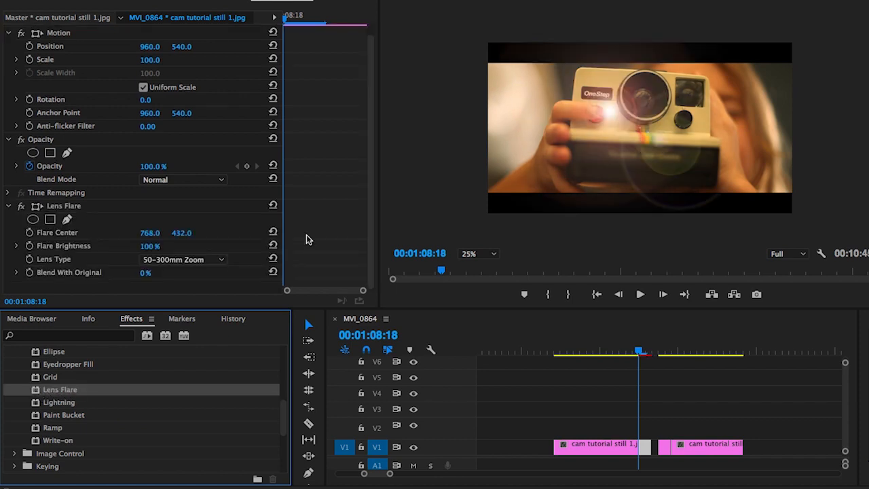
- Keep the 50–300mm Zoom lens type and drag the flare center onto the camera flash
left_click(184, 259)
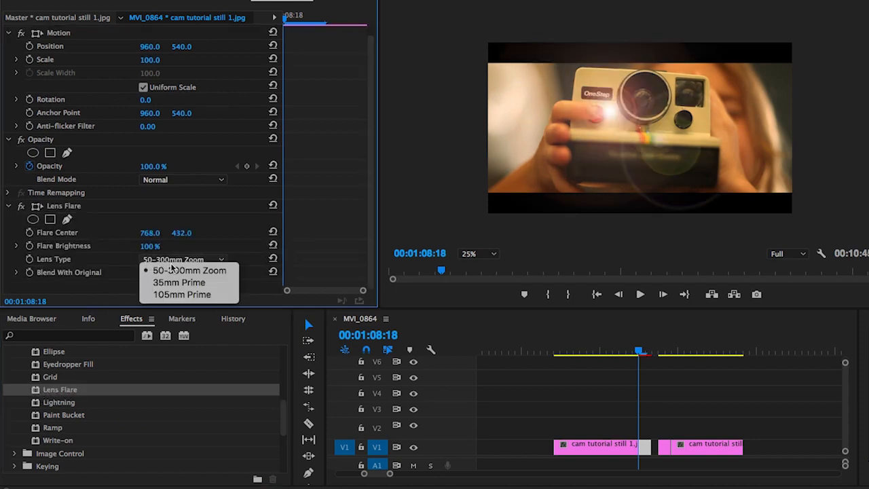
left_click(190, 269)
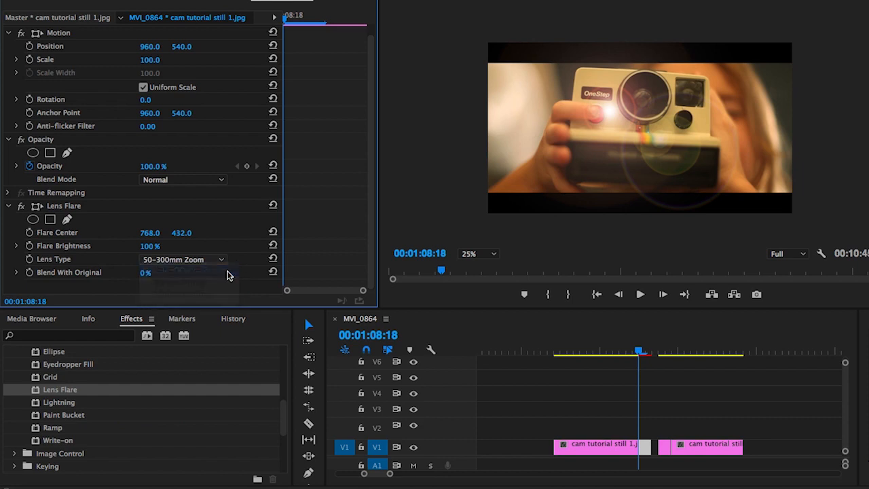
mouse_move(156, 212)
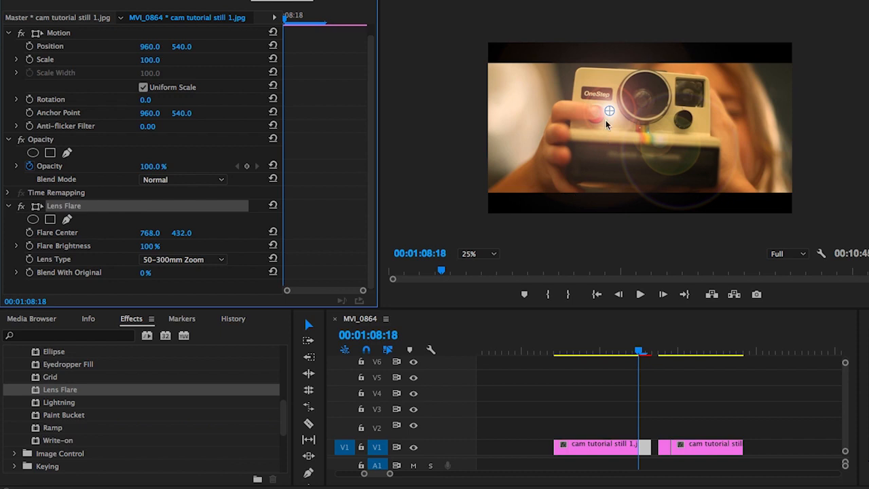
left_click_drag(609, 111, 628, 108)
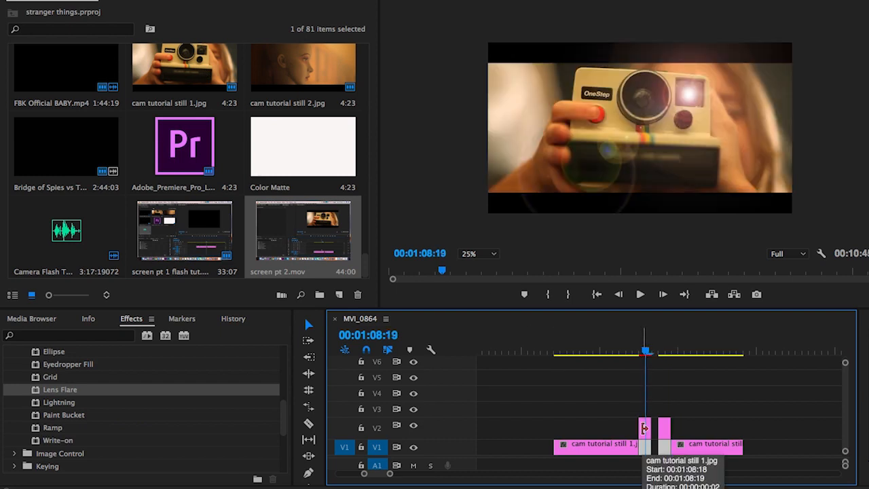
mouse_move(221, 39)
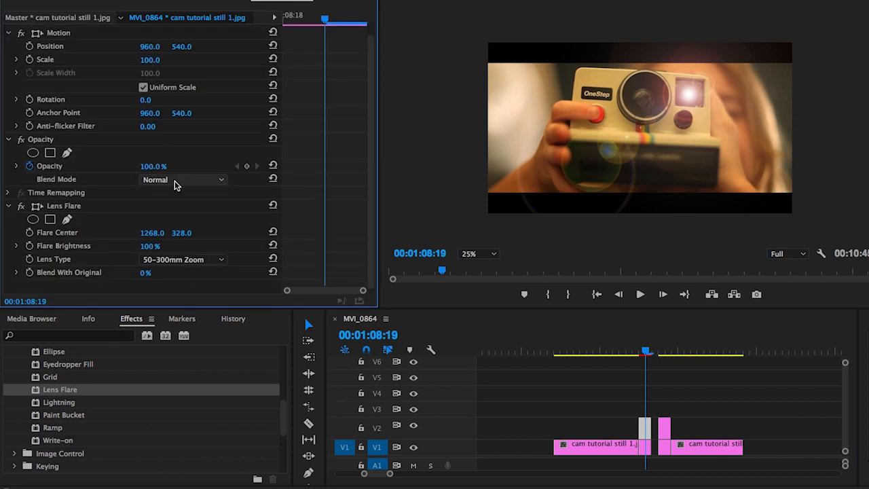
- Set the Opacity blend mode of both V2 copies to Linear Dodge (Add)
left_click(183, 179)
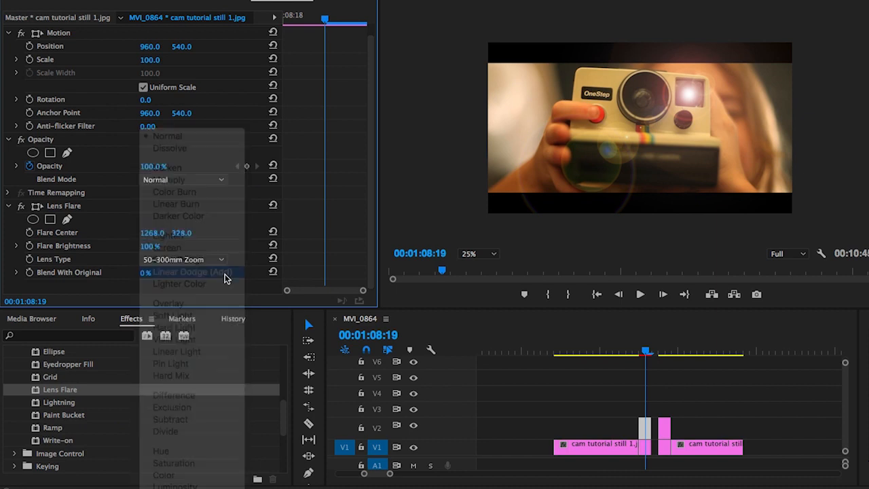
left_click(194, 272)
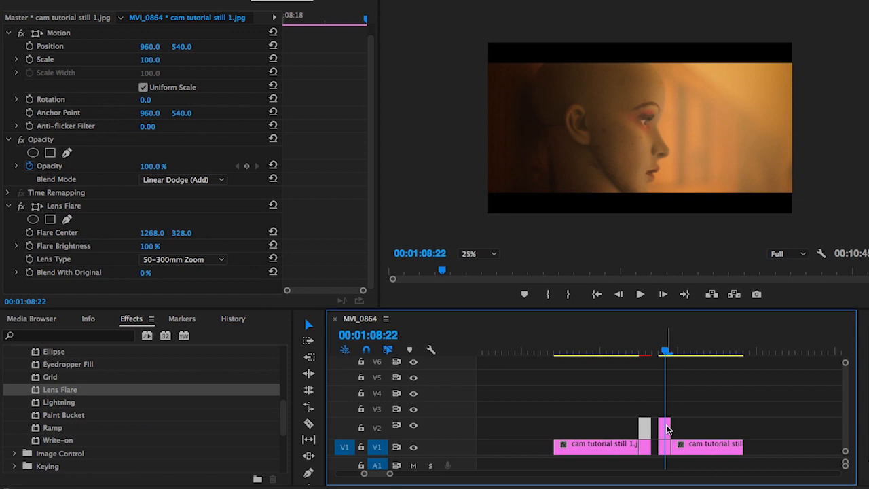
left_click(182, 180)
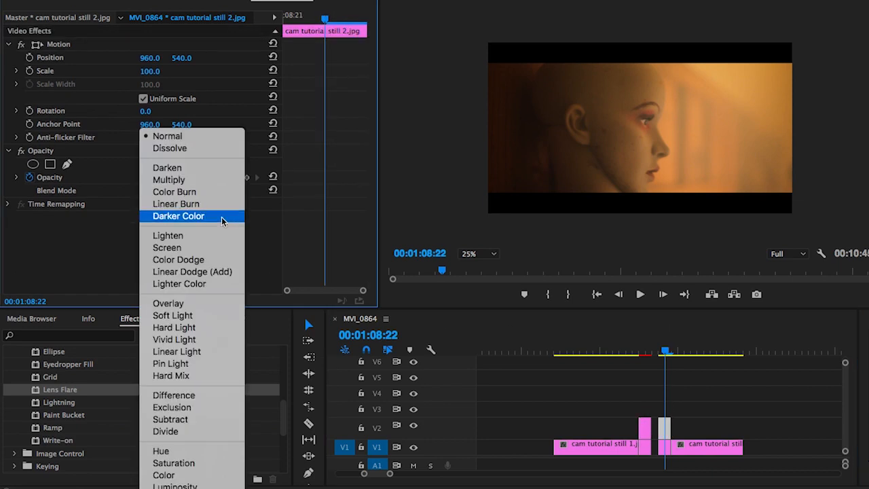
left_click(192, 272)
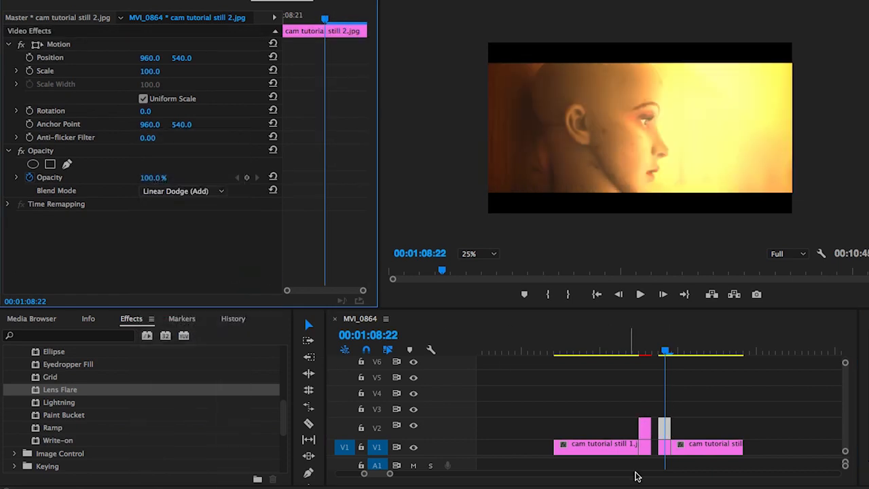
left_click(692, 401)
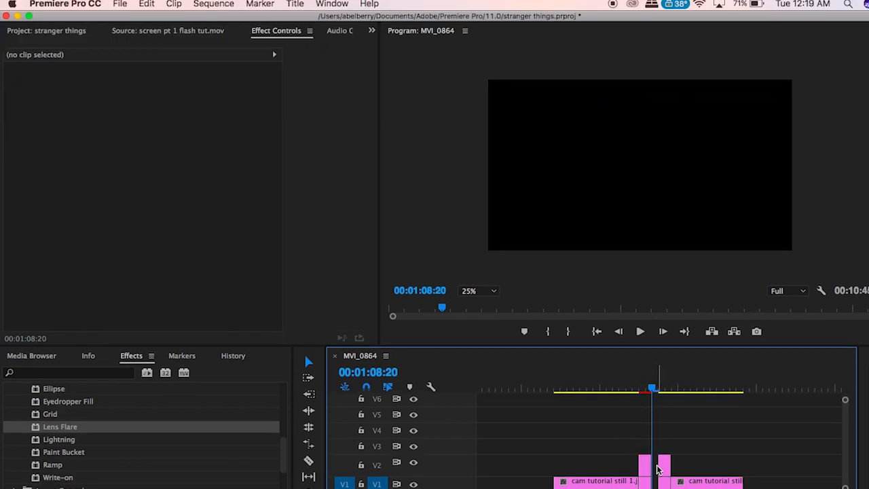
- Create a near-white F9F4F4 colour matte from File > New, keeping the name Color Matte
left_click(120, 4)
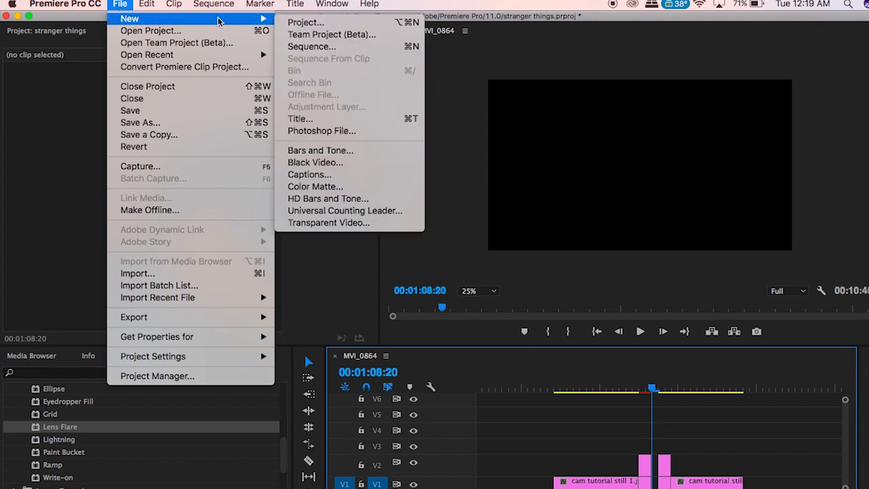
mouse_move(310, 175)
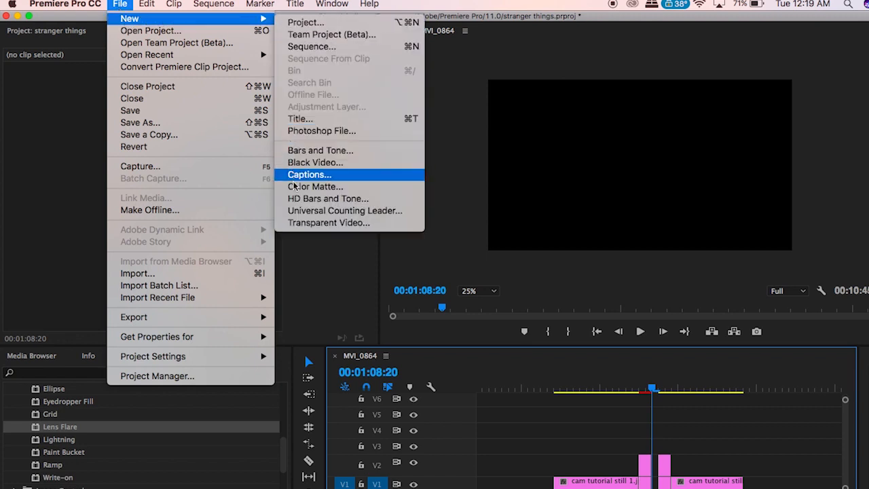
left_click(315, 186)
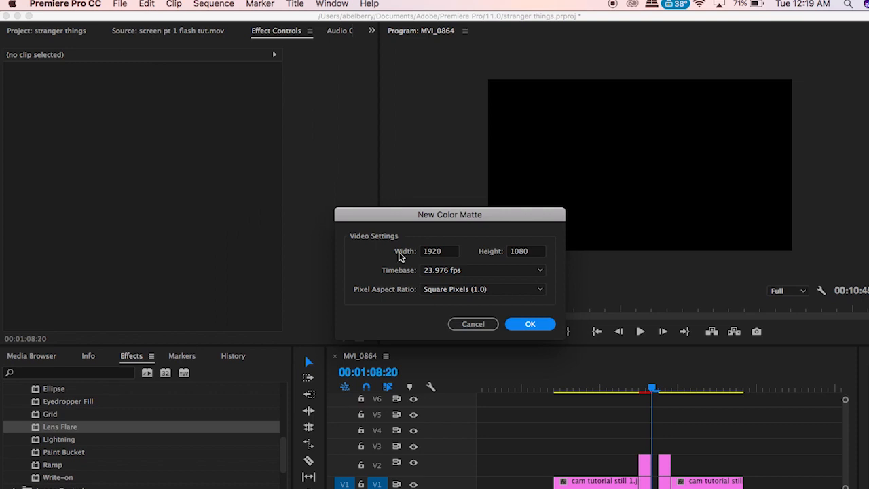
left_click(531, 324)
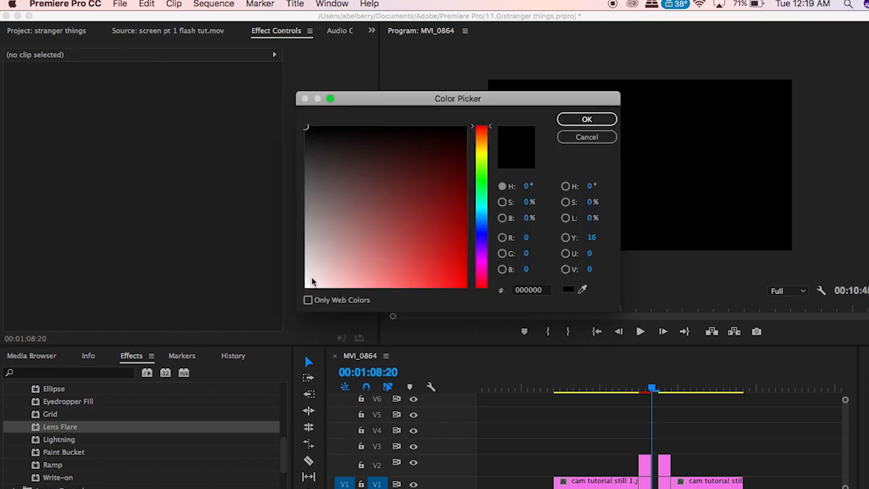
left_click(309, 283)
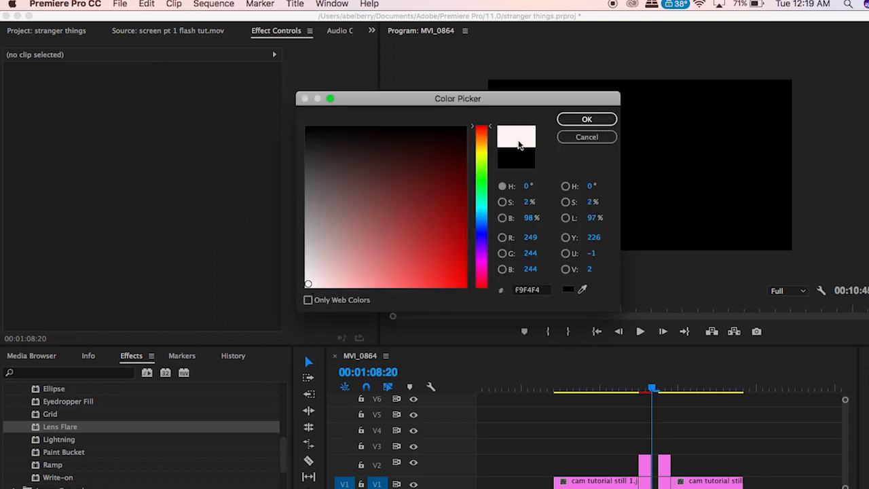
left_click(587, 119)
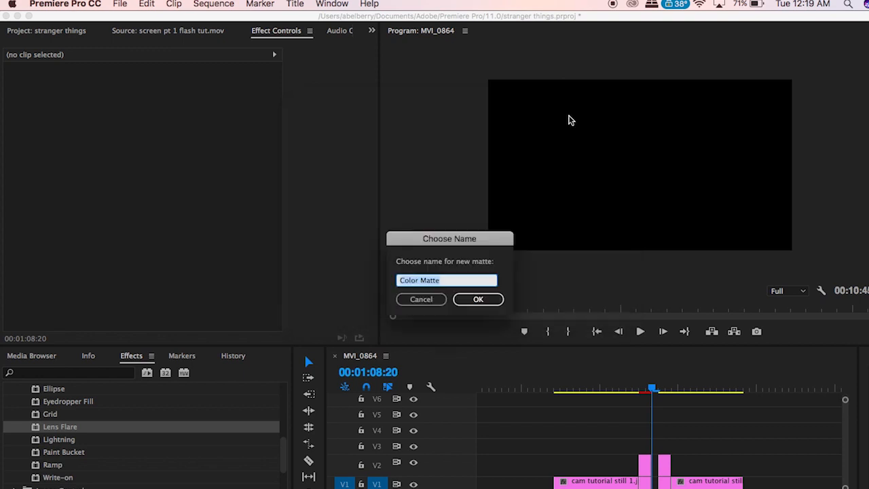
left_click(478, 299)
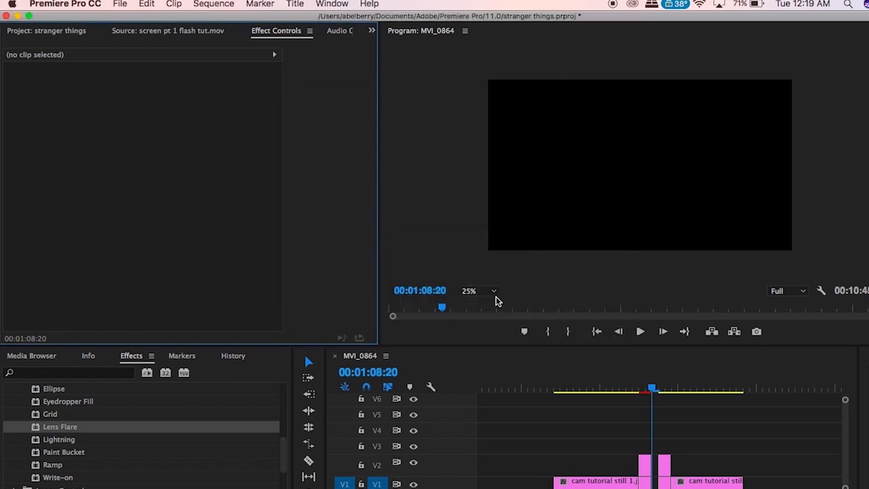
mouse_move(122, 86)
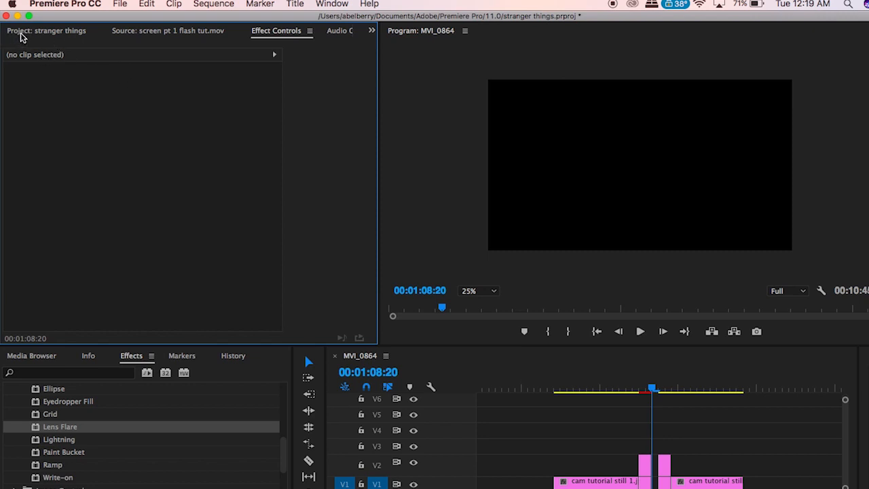
- Switch back to the Project: stranger things panel
left_click(30, 31)
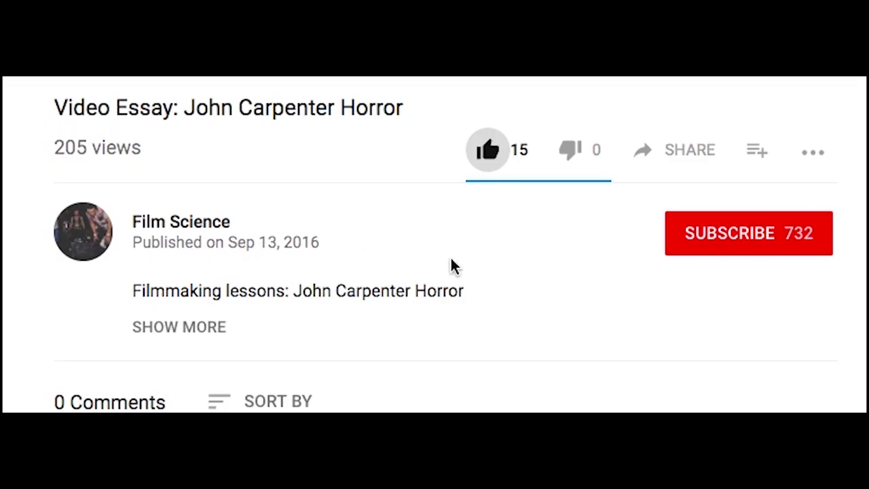
- Subscribe to Film Science on the John Carpenter video essay page
left_click(748, 233)
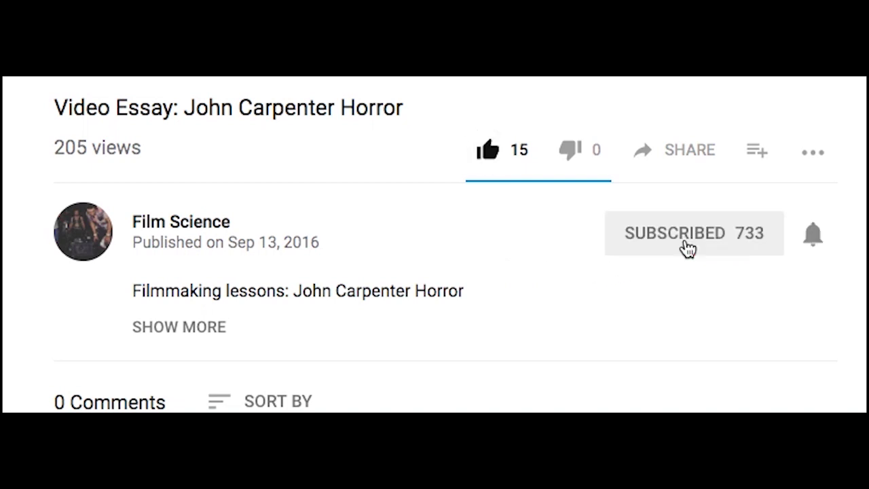